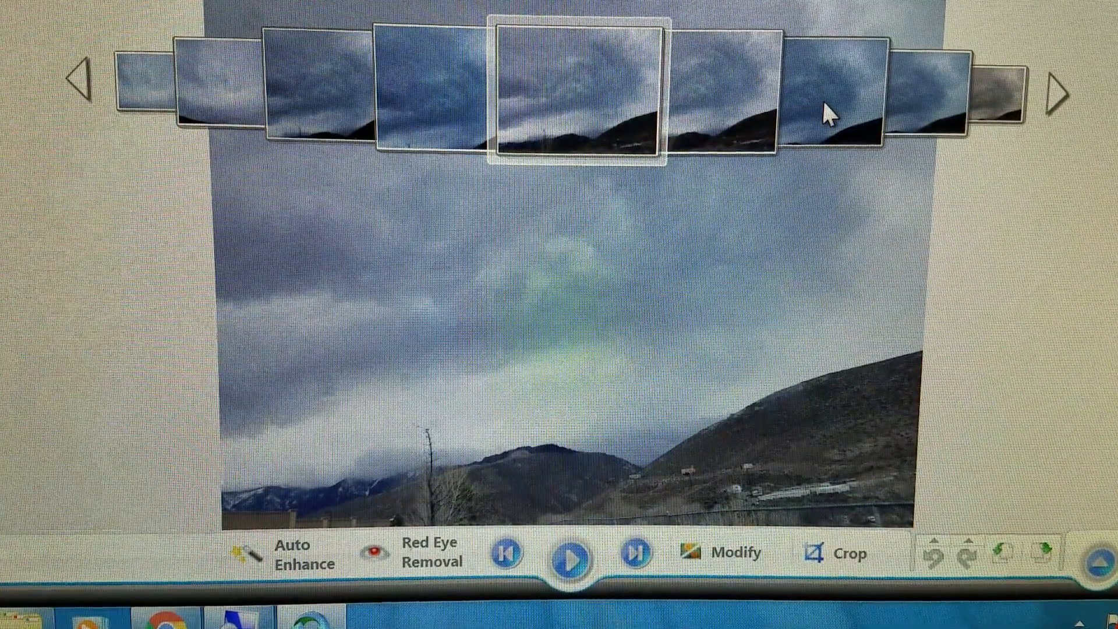
- Select the overcast grey cloud photo with a hill at lower right in the filmstrip
{"action": "left_click", "coordinate": [1054, 92]}
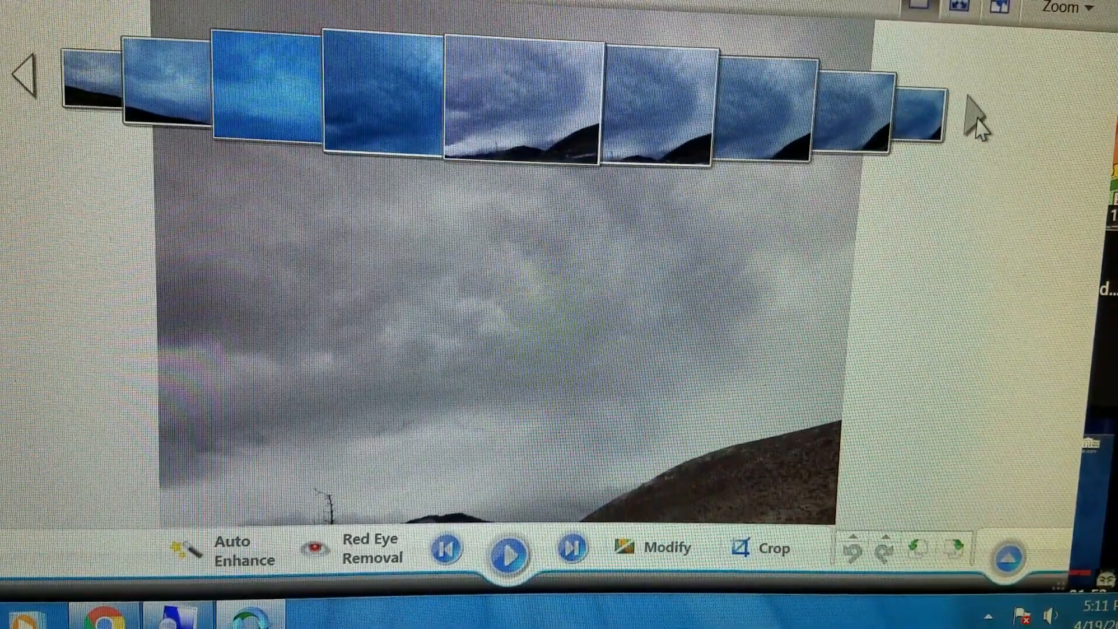
- Select the bright blue sky photo with the dark hill edge at lower left
{"action": "left_click", "coordinate": [520, 93]}
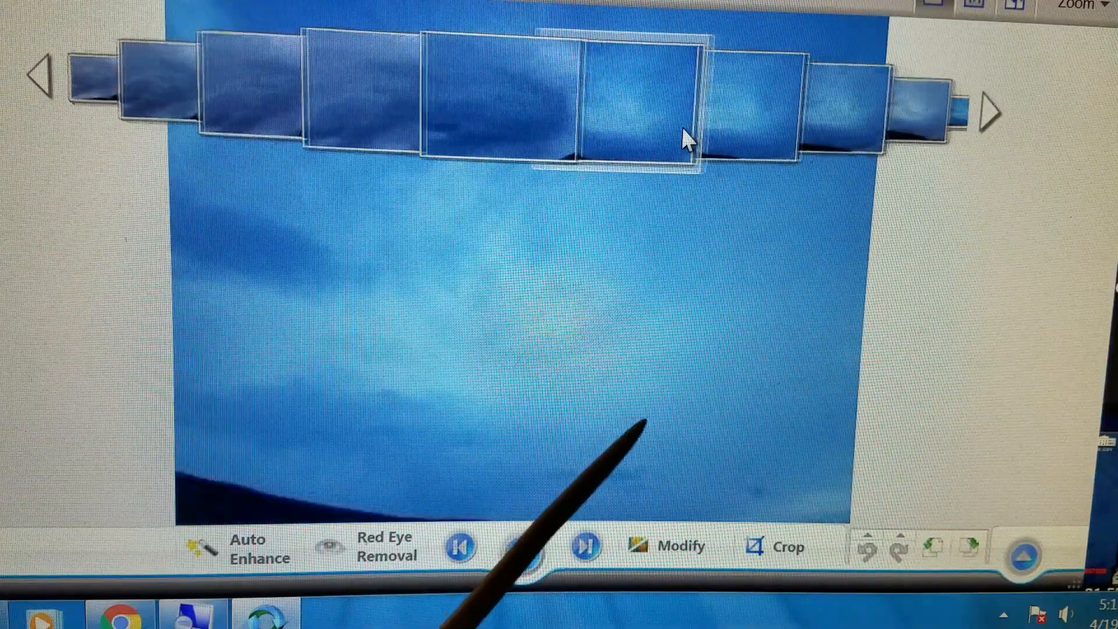
{"action": "left_click", "coordinate": [520, 547]}
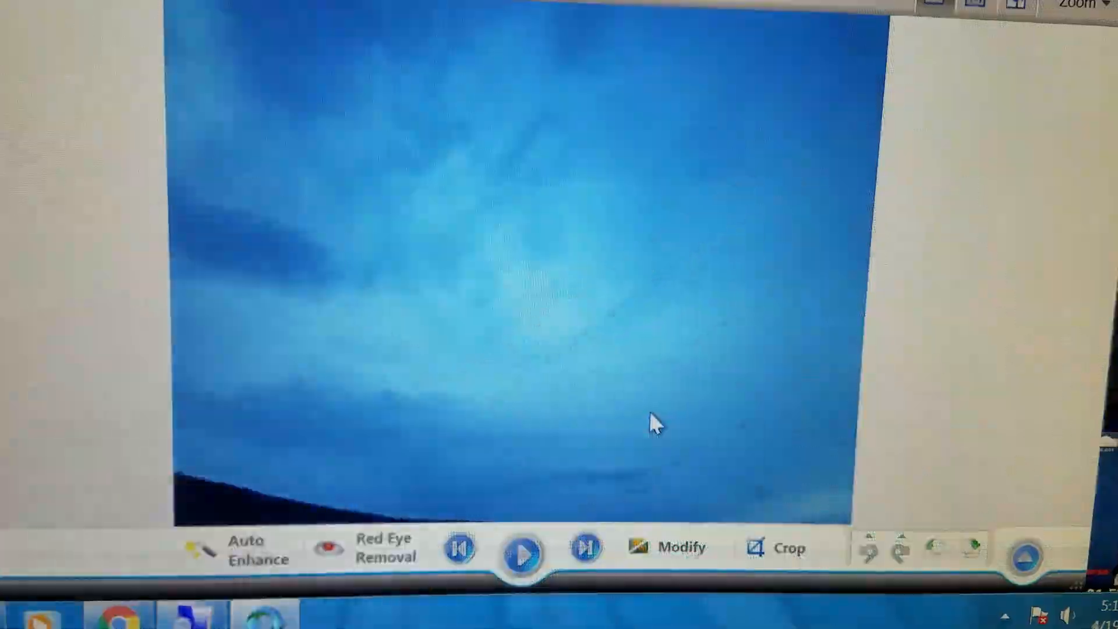
- Advance to the greyish-blue wispy cloud photo with a dark hill at lower right
{"action": "left_click", "coordinate": [586, 548]}
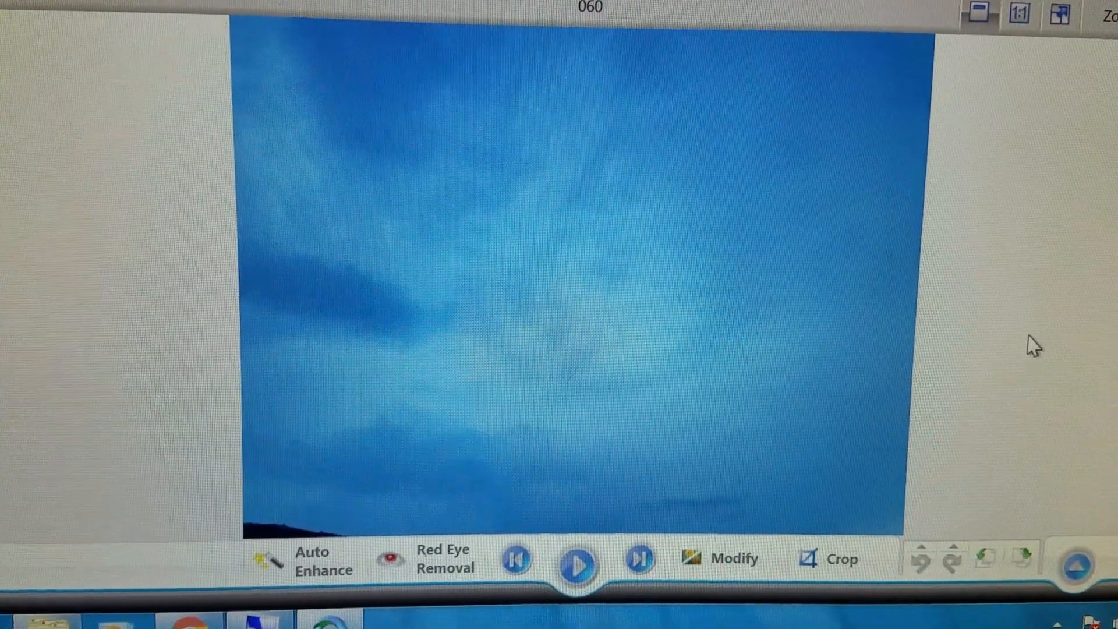
{"action": "left_click", "coordinate": [575, 566]}
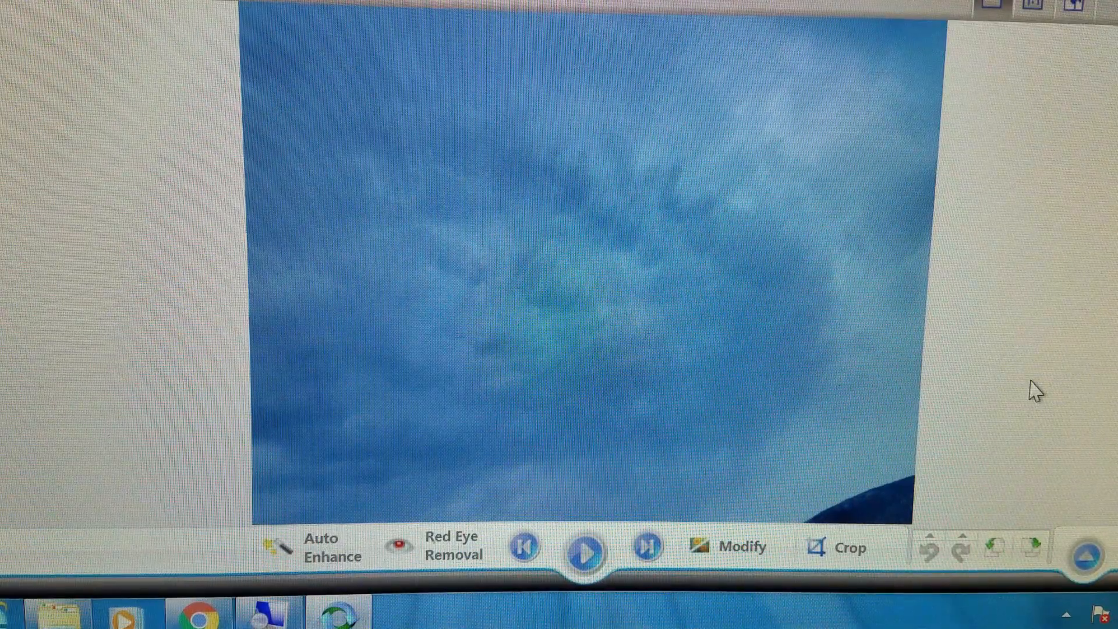